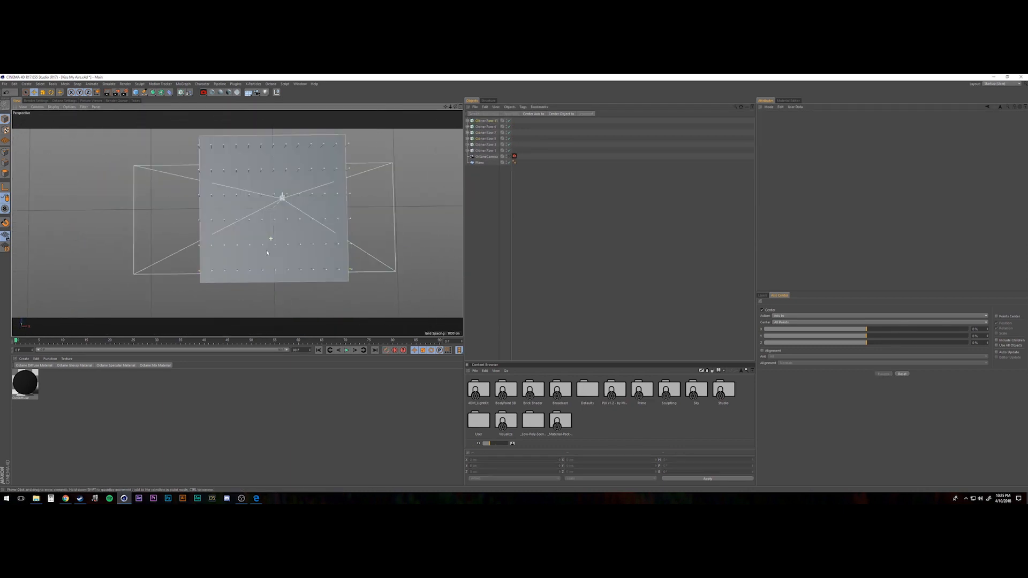
Add a sphere beneath the peg plane and give it a Soft Body simulation tag.
{"action": "left_click", "coordinate": [485, 144]}
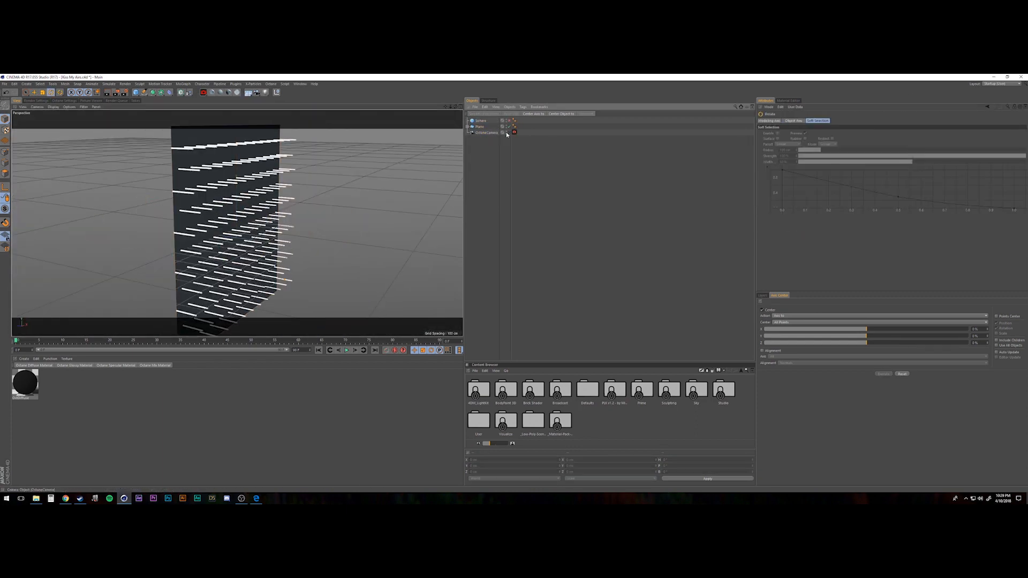
{"action": "right_click", "coordinate": [482, 121]}
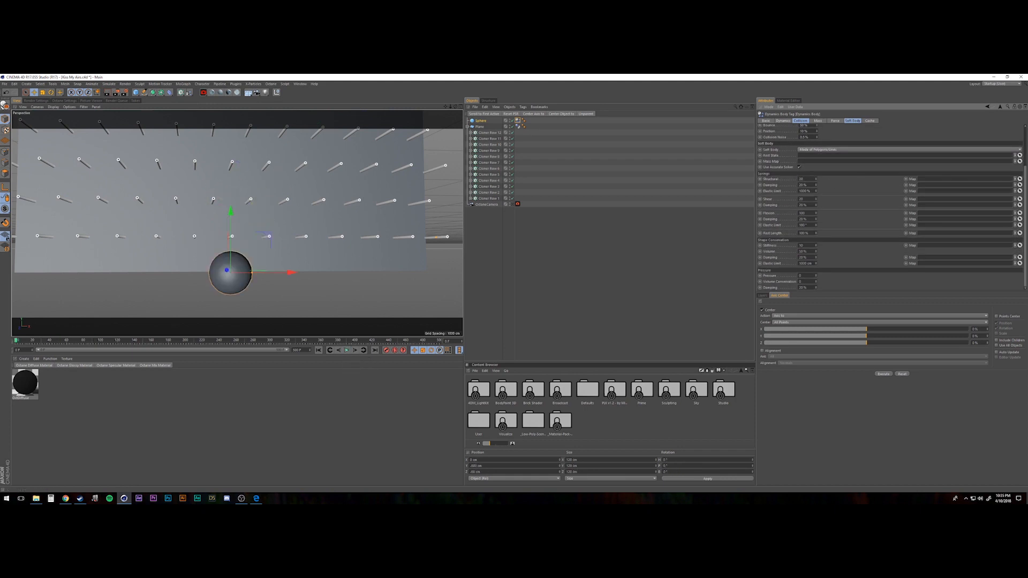
Adjust the sphere's soft-body stiffness and play the simulation to test it.
{"action": "left_click", "coordinate": [331, 350]}
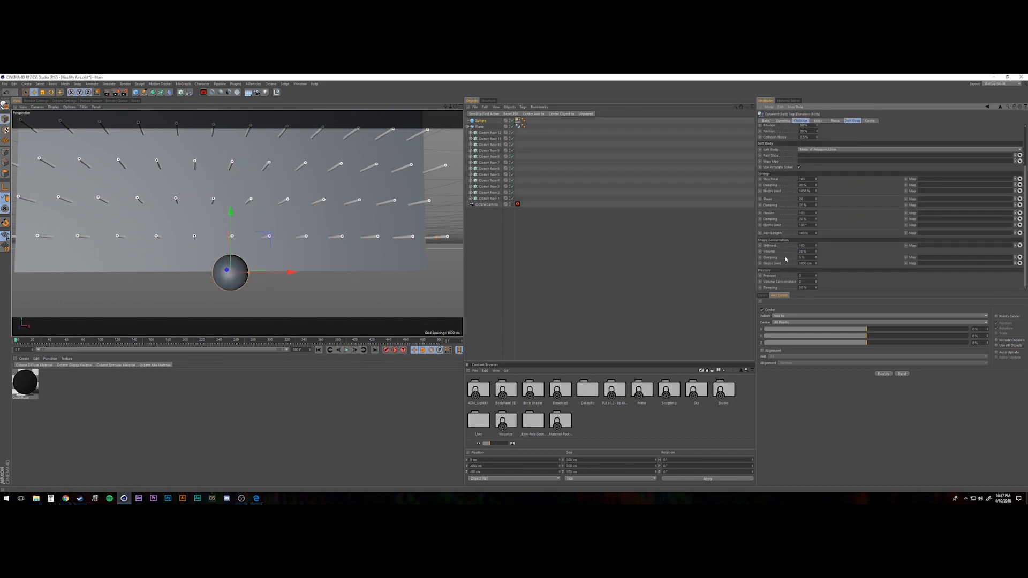
{"action": "left_click", "coordinate": [801, 120]}
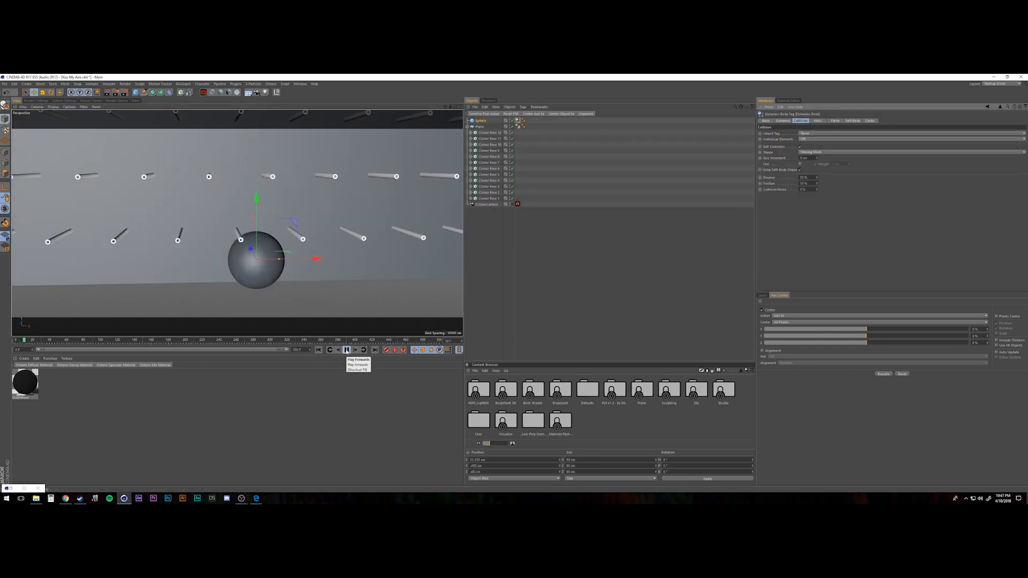
{"action": "left_click", "coordinate": [852, 120]}
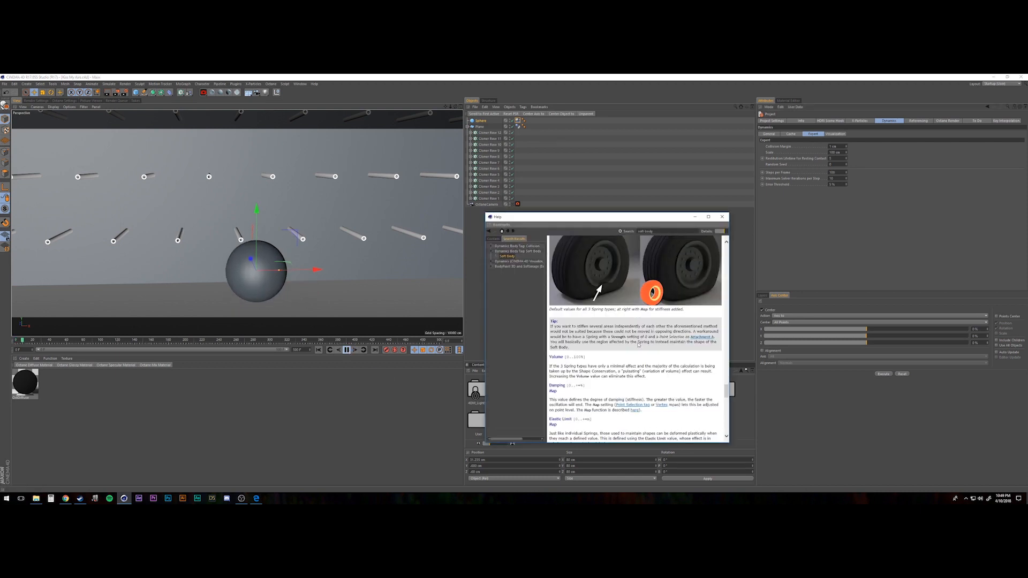
Close the Soft Body help window to return to the soft-body settings.
{"action": "left_click", "coordinate": [347, 350]}
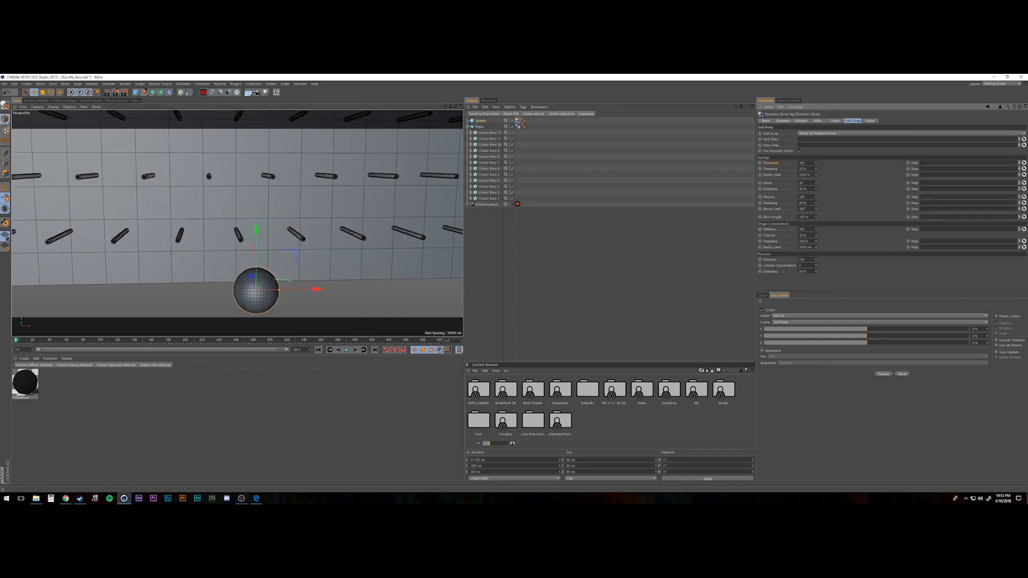
Play, stop and rewind the soft sphere's fall to the first frame.
{"action": "left_click", "coordinate": [347, 350]}
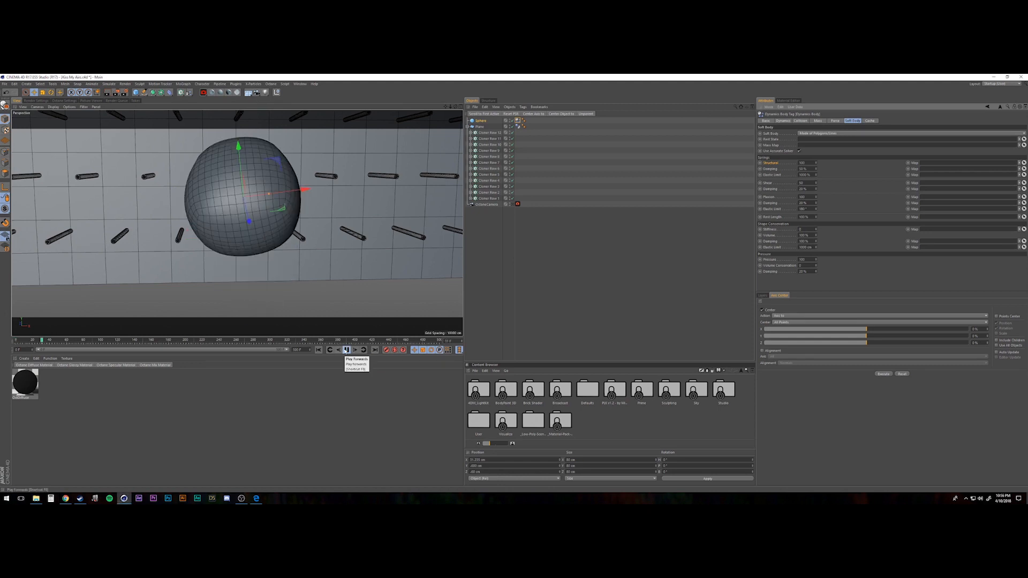
{"action": "left_click", "coordinate": [347, 349]}
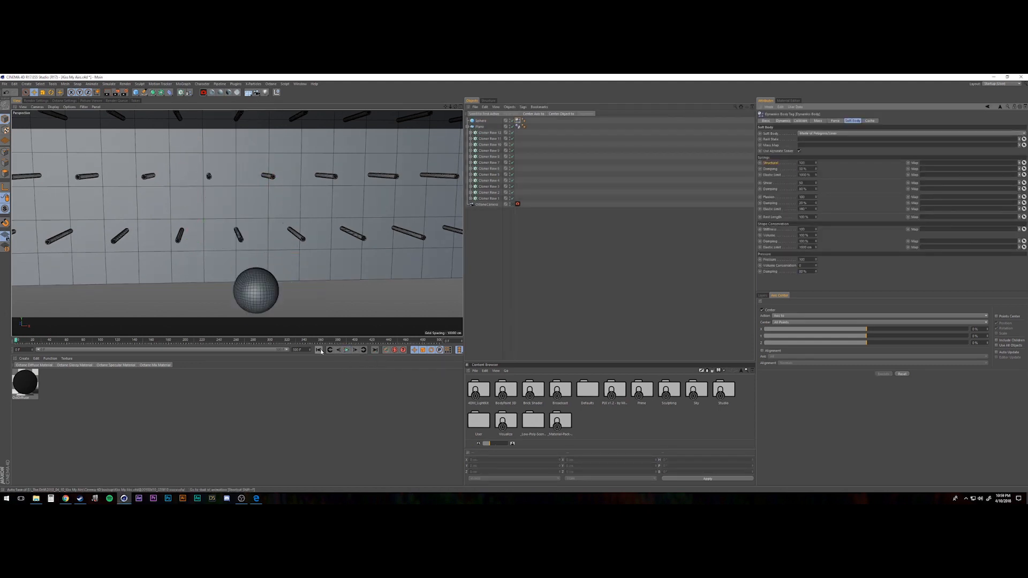
{"action": "left_click", "coordinate": [346, 349]}
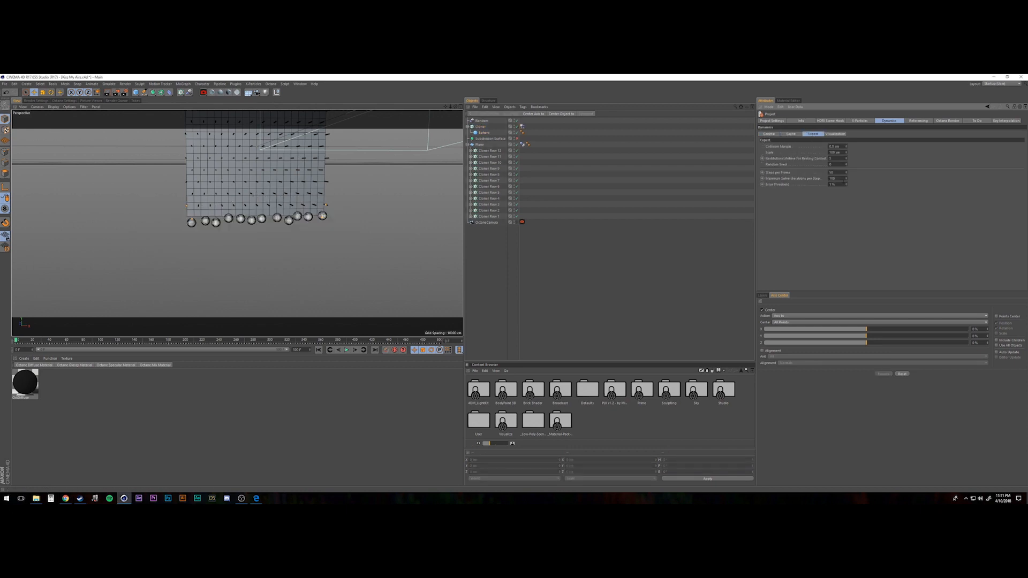
Select spheres in the bottom row, rewind, and play the drop through the pegs.
{"action": "left_click", "coordinate": [345, 350]}
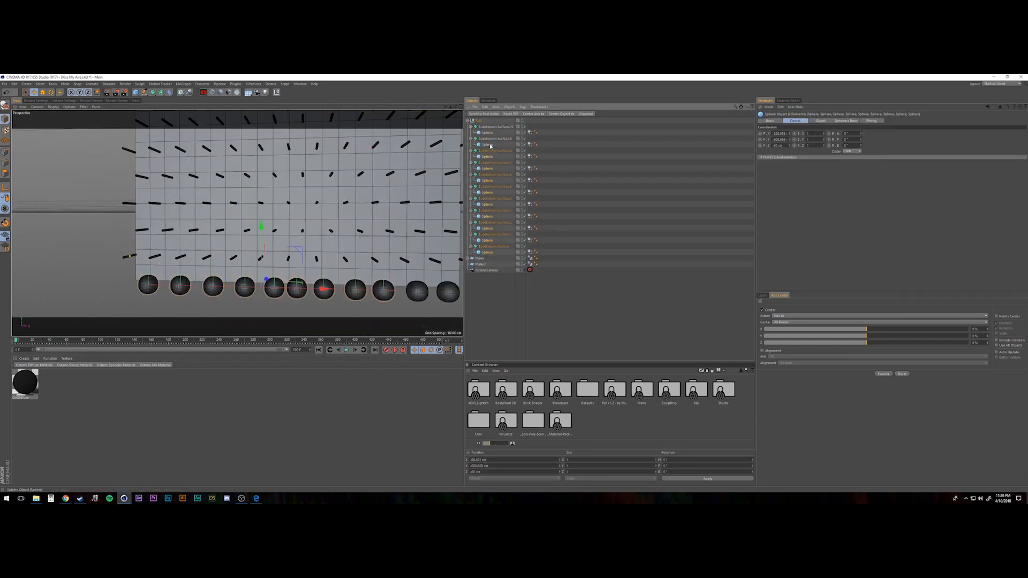
{"action": "left_click", "coordinate": [346, 350]}
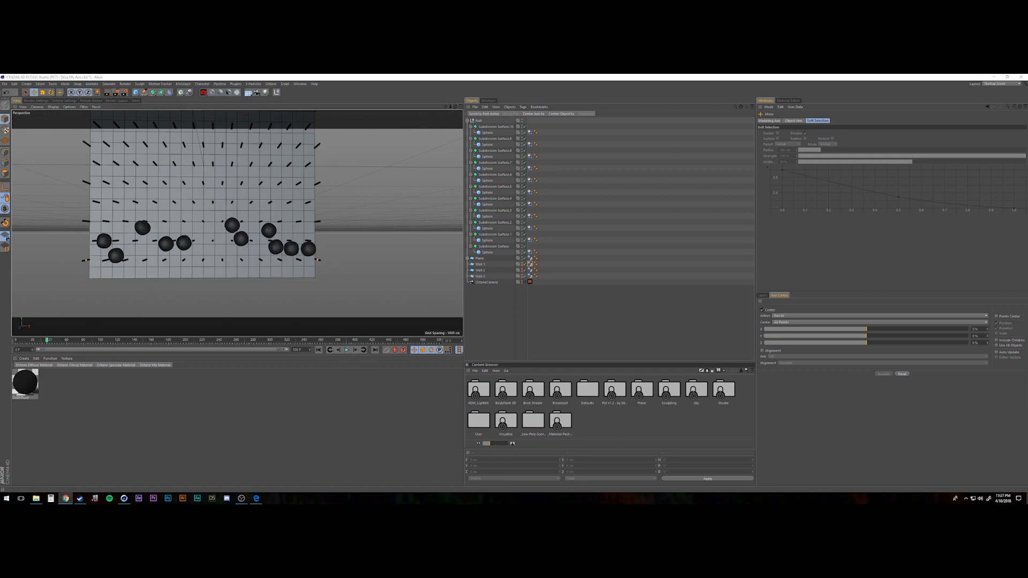
{"action": "left_click", "coordinate": [488, 282]}
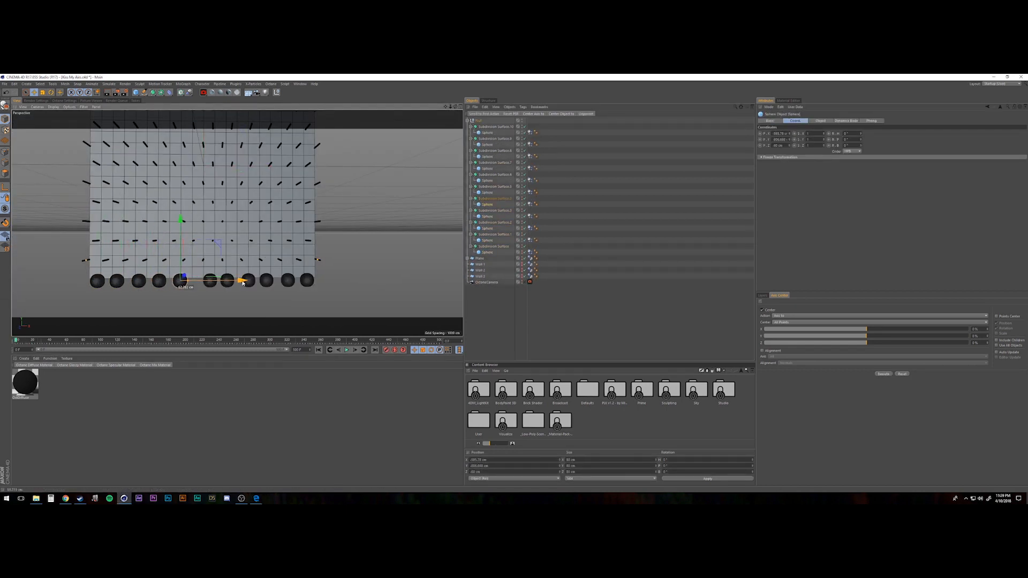
{"action": "left_click", "coordinate": [347, 350]}
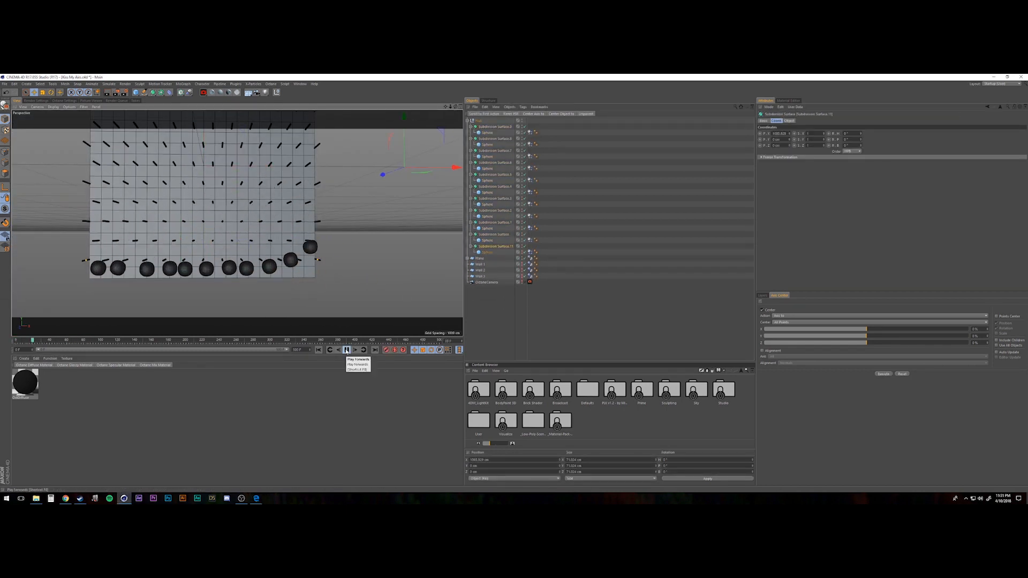
{"action": "left_click", "coordinate": [347, 349]}
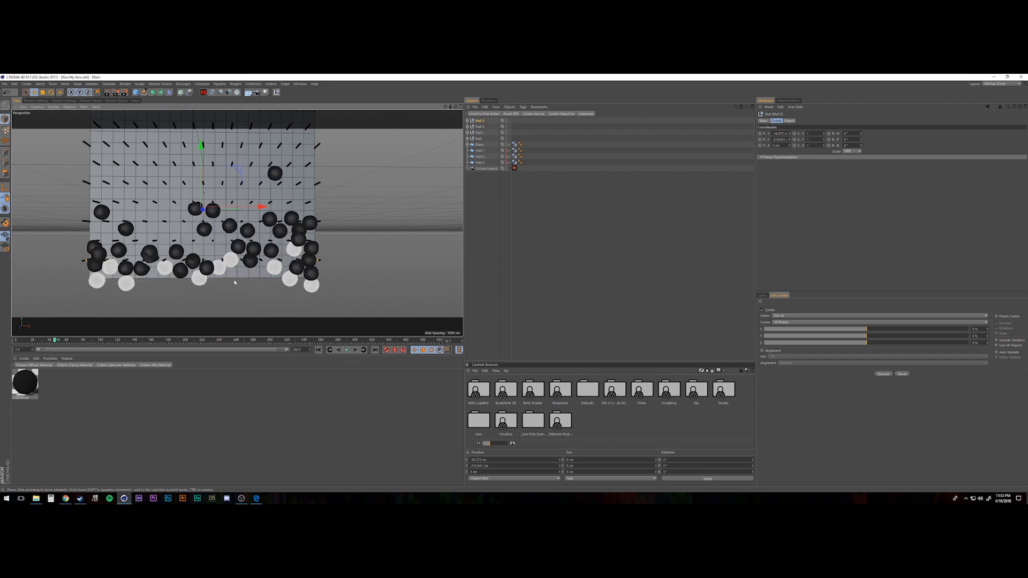
Rewind to the first frame and replay the sphere block dropping.
{"action": "left_click", "coordinate": [347, 350]}
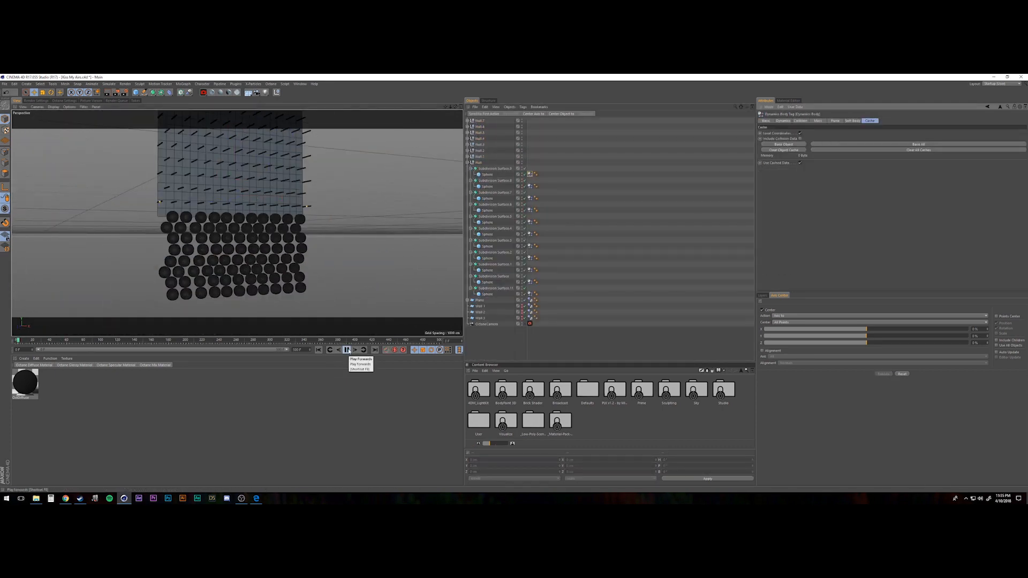
{"action": "left_click", "coordinate": [347, 349]}
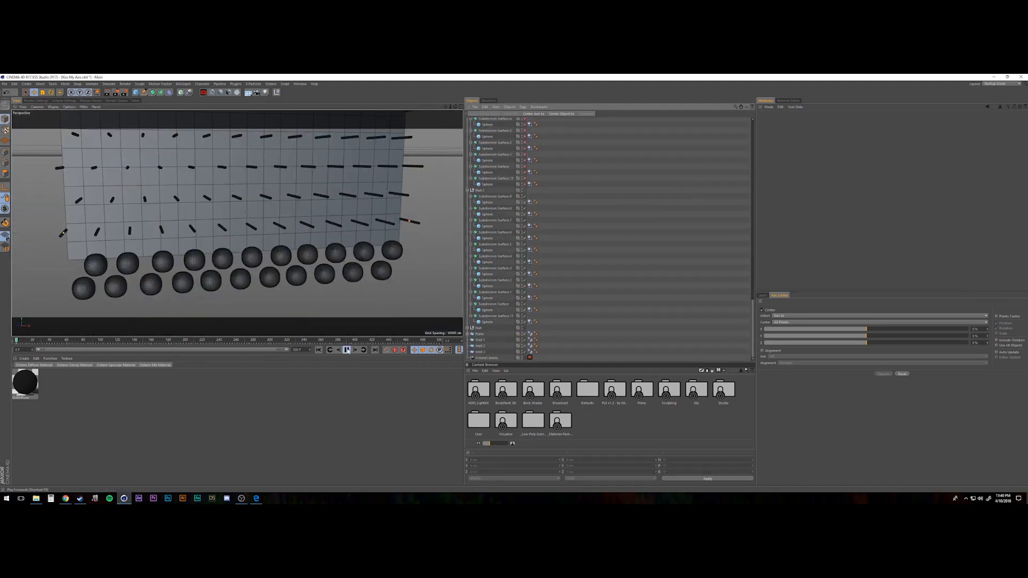
Play, stop and rewind the spheres falling through the pegs to check the new settings.
{"action": "left_click", "coordinate": [346, 349]}
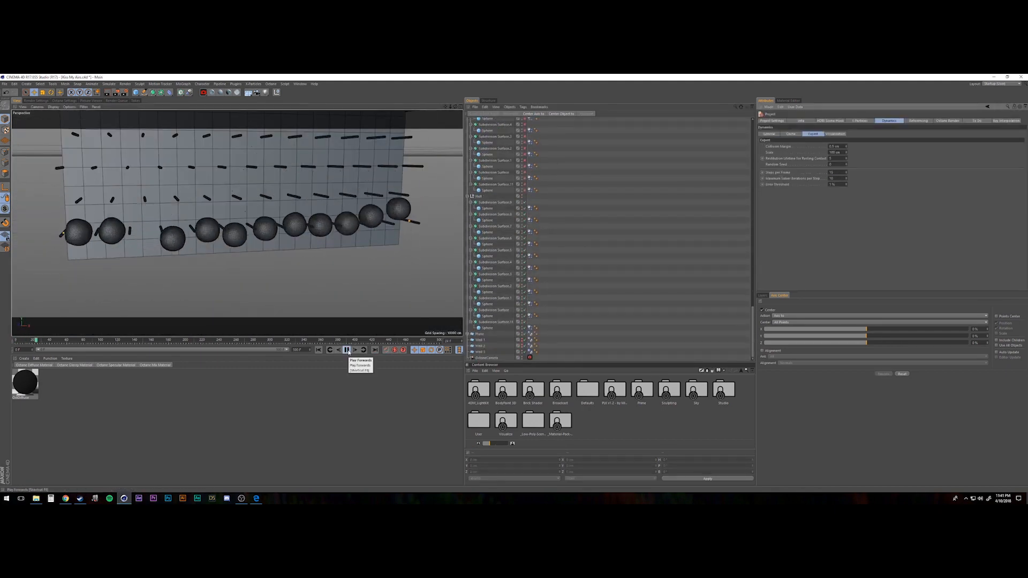
{"action": "left_click", "coordinate": [347, 350]}
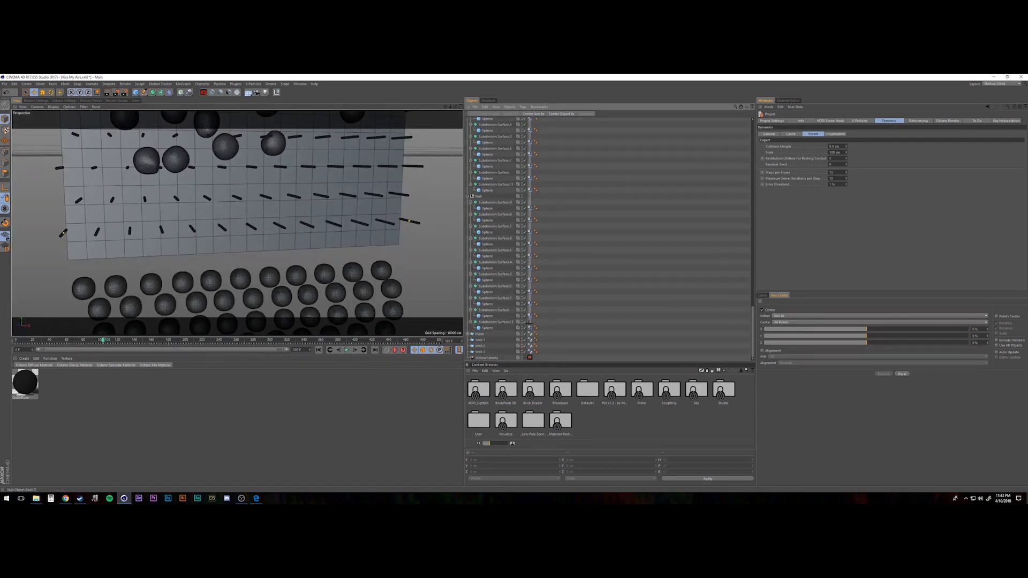
{"action": "left_click", "coordinate": [345, 349]}
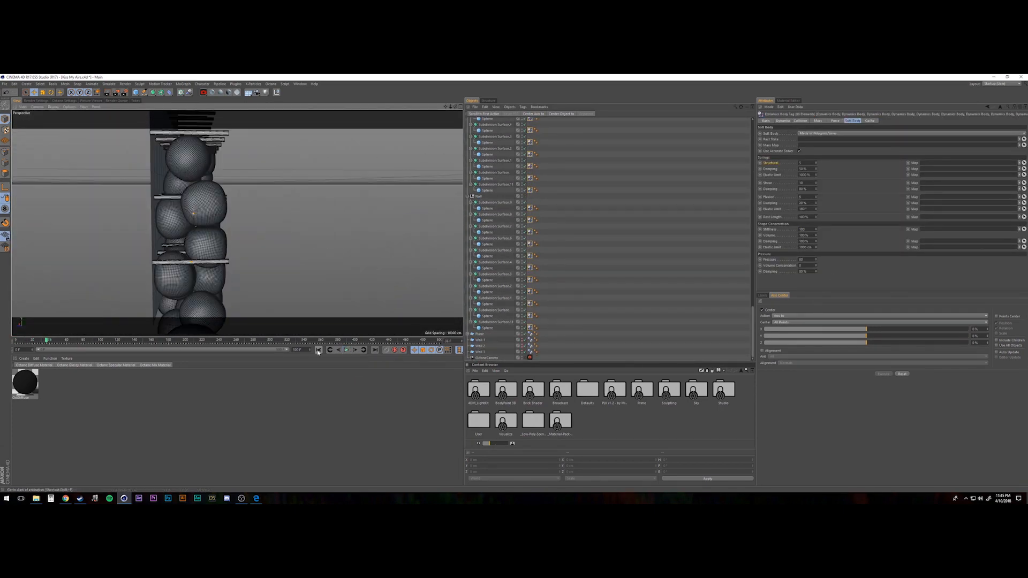
{"action": "left_click", "coordinate": [345, 349]}
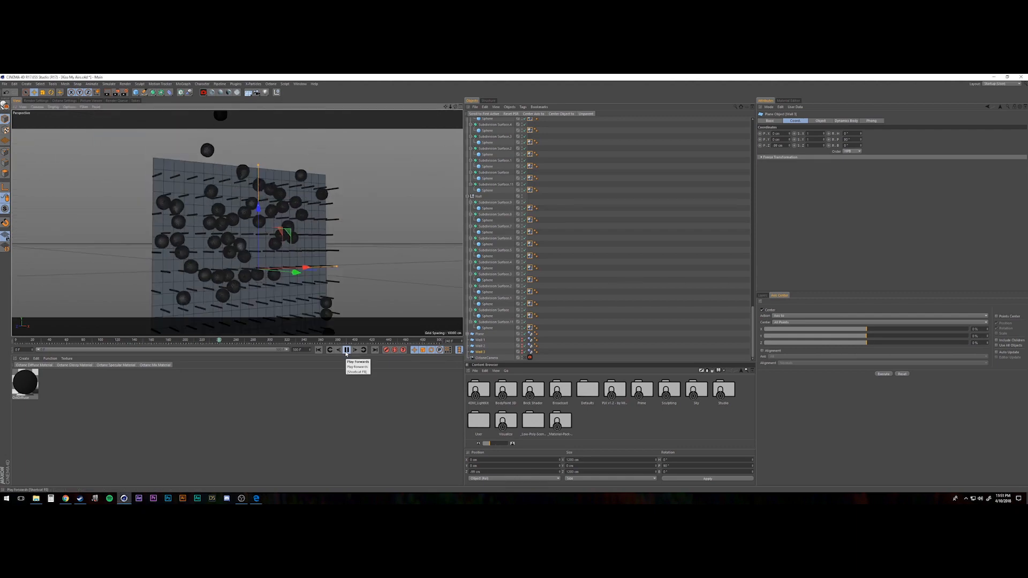
{"action": "left_click", "coordinate": [347, 349]}
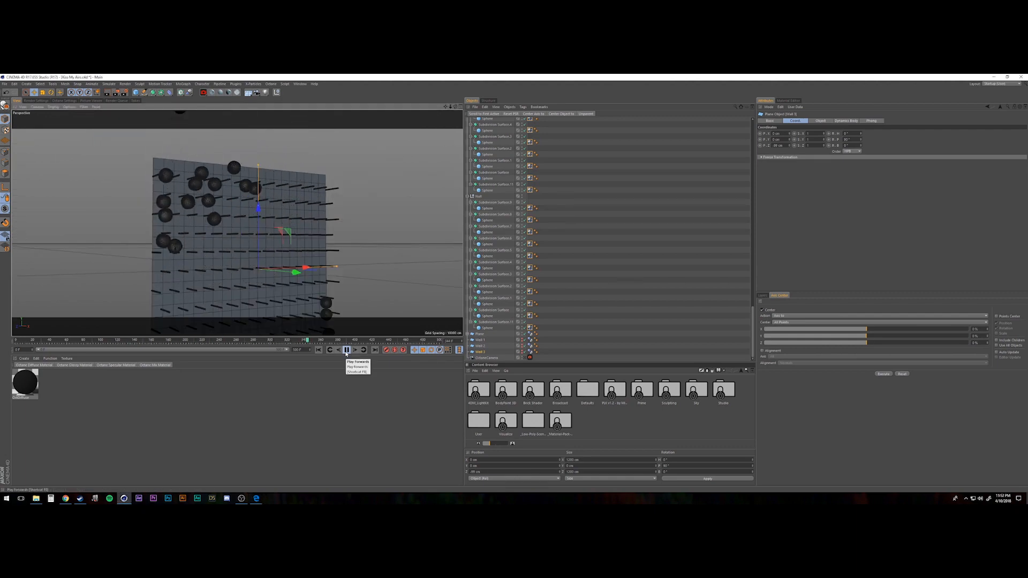
{"action": "left_click", "coordinate": [346, 349]}
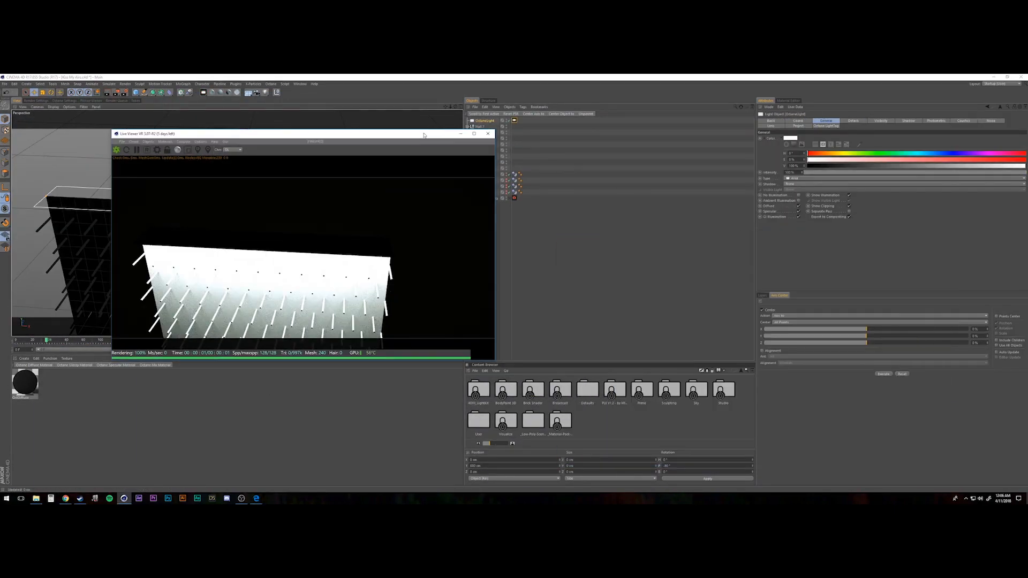
Move the Octane live render preview window out of the way.
{"action": "left_click_drag", "start_coordinate": [301, 134], "coordinate": [744, 222]}
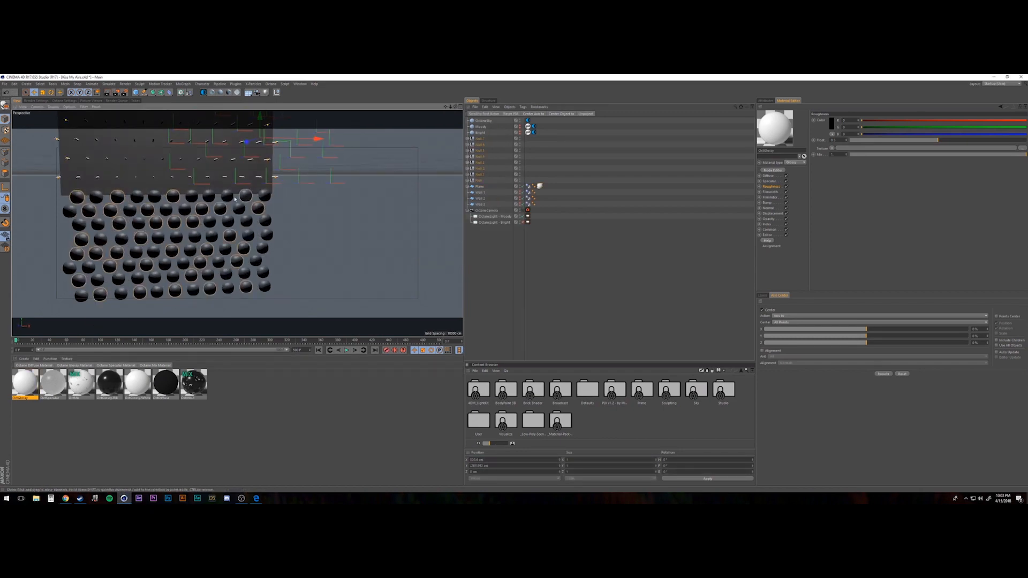
{"action": "left_click", "coordinate": [193, 382]}
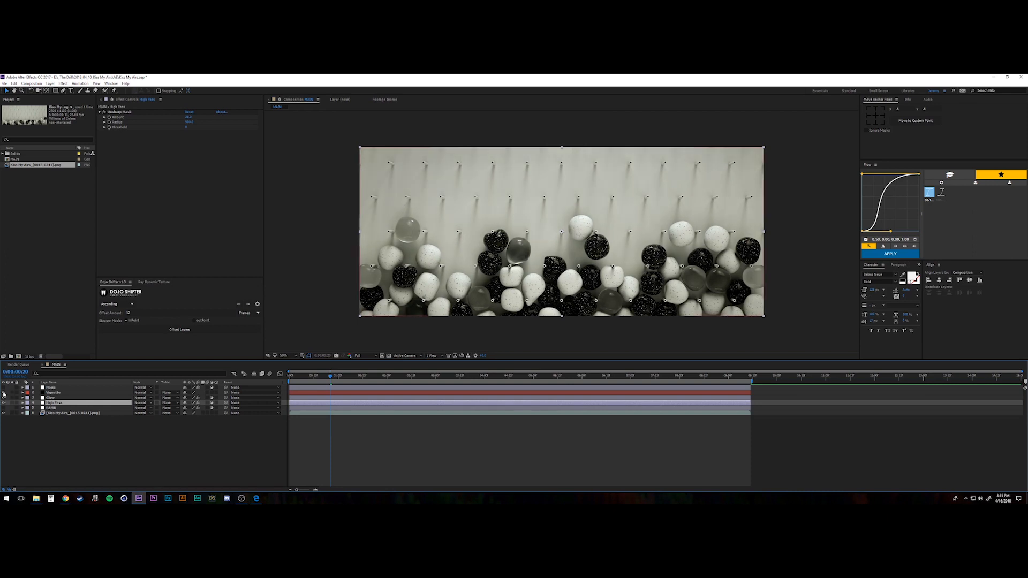
Apply Lumetri Color, tweak Basic Correction and choose a Creative Look preset.
{"action": "type", "text": "lum"}
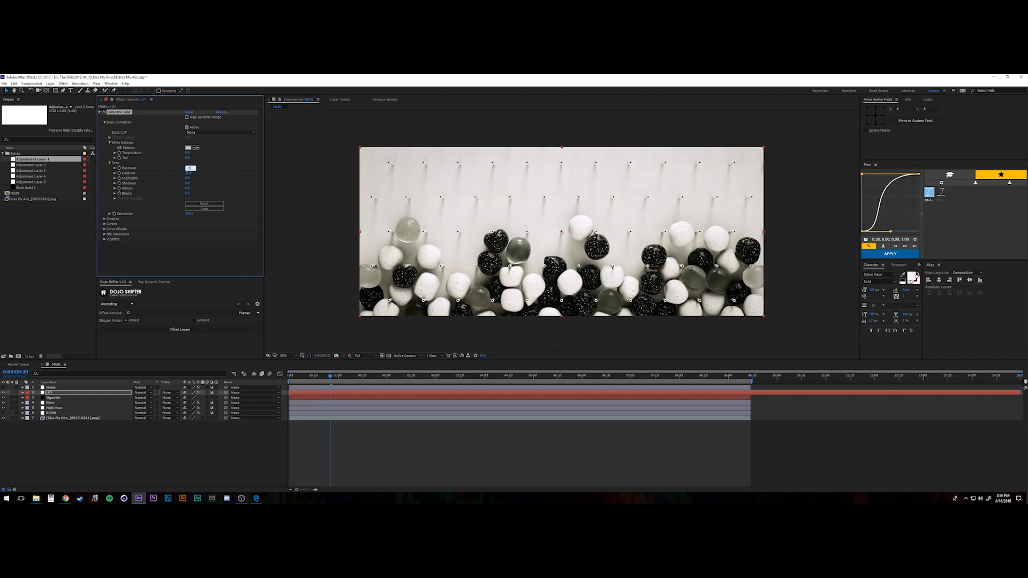
{"action": "left_click", "coordinate": [220, 131]}
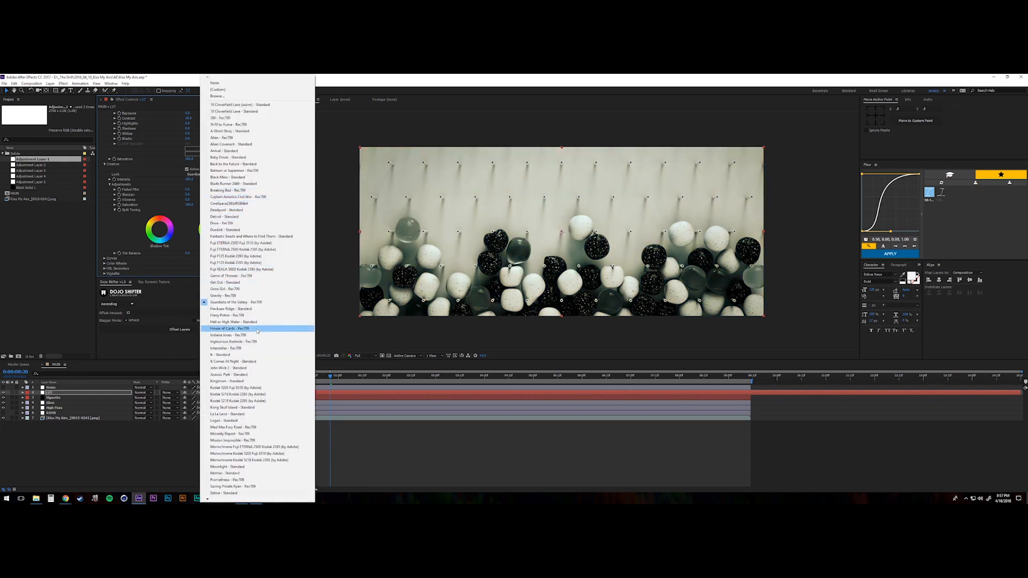
{"action": "left_click", "coordinate": [231, 143]}
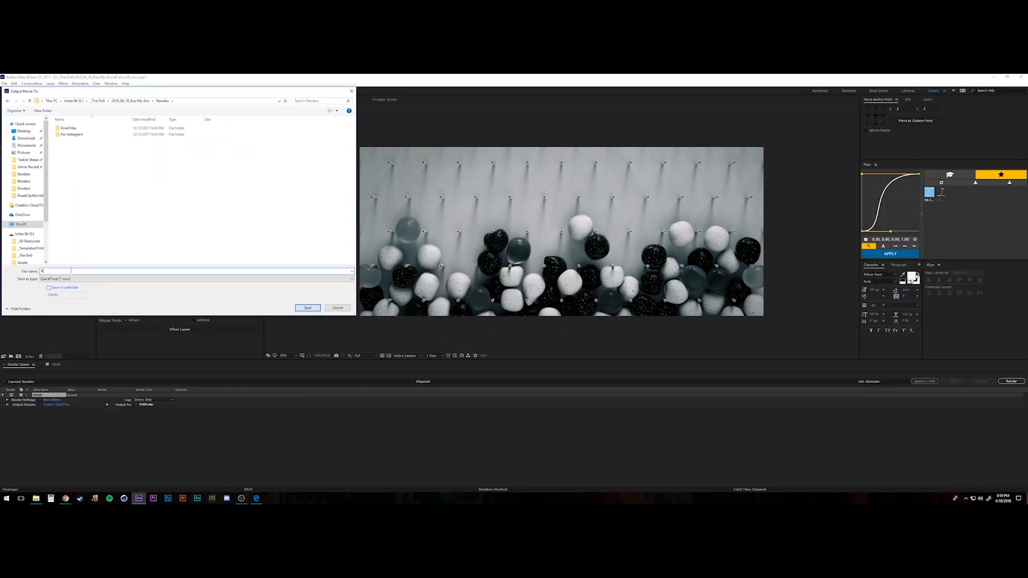
Confirm the save location for the rendered movie file.
{"action": "left_click", "coordinate": [307, 309]}
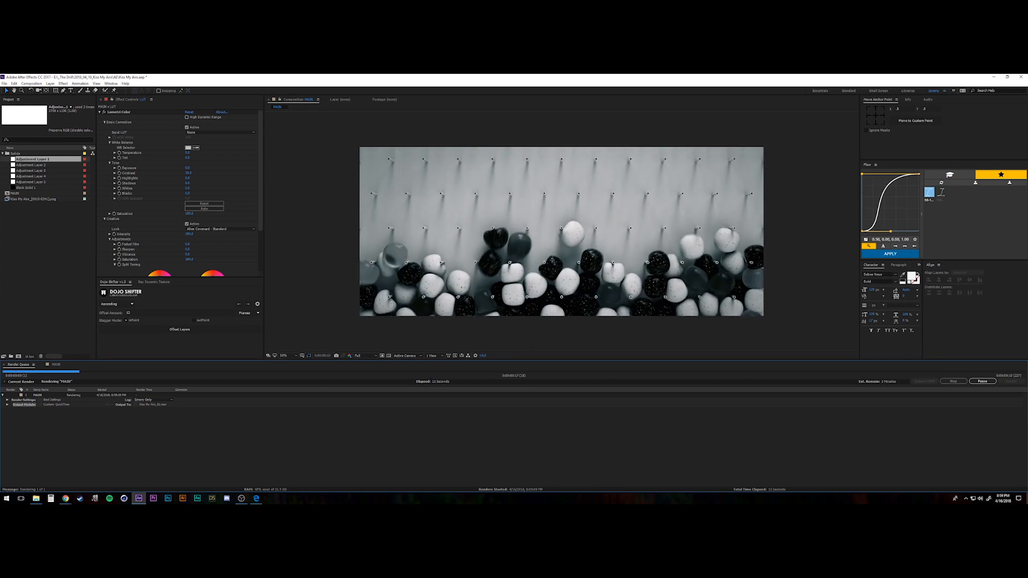